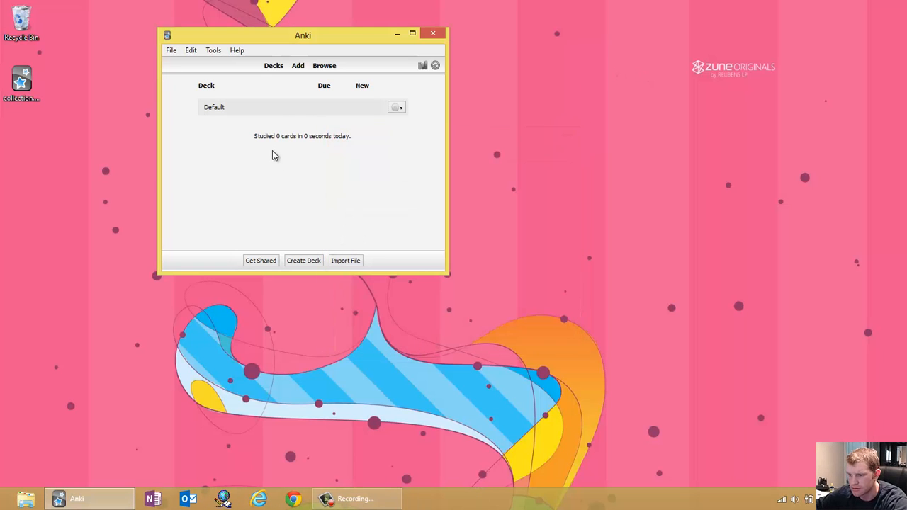
mouse_move(278, 117)
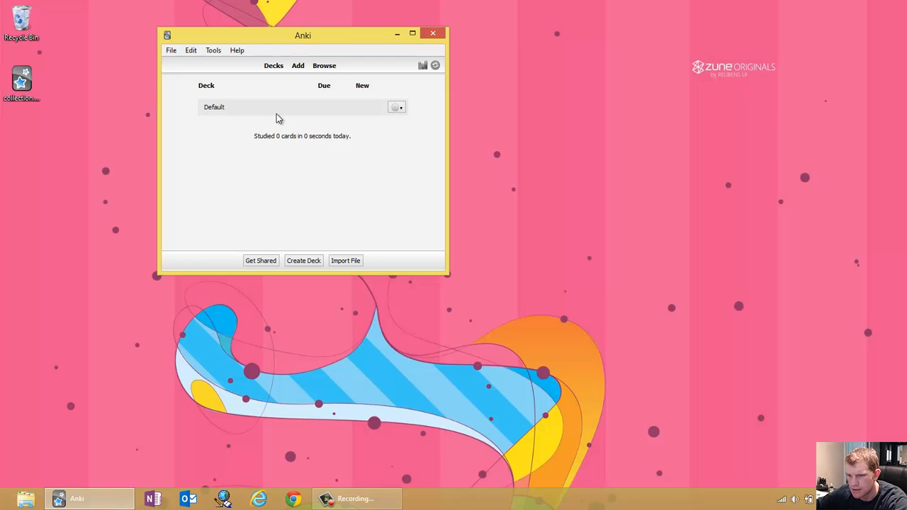
mouse_move(282, 115)
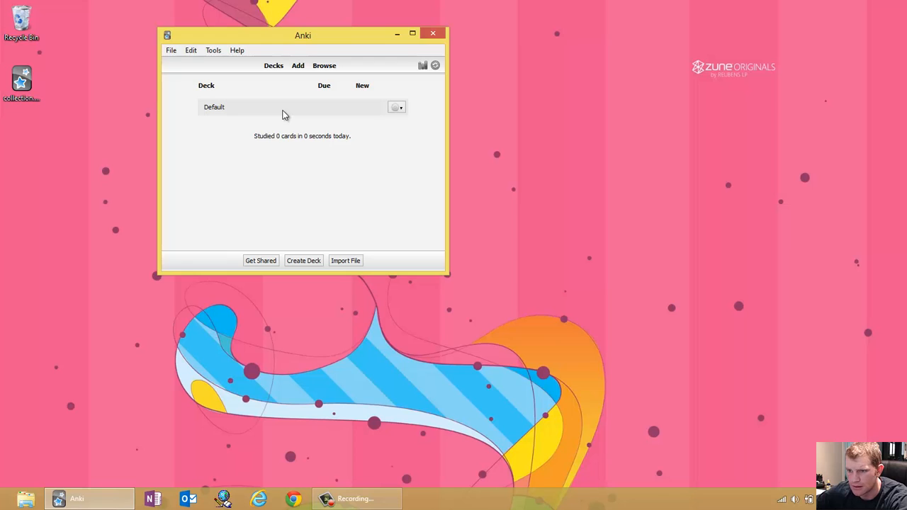
mouse_move(296, 97)
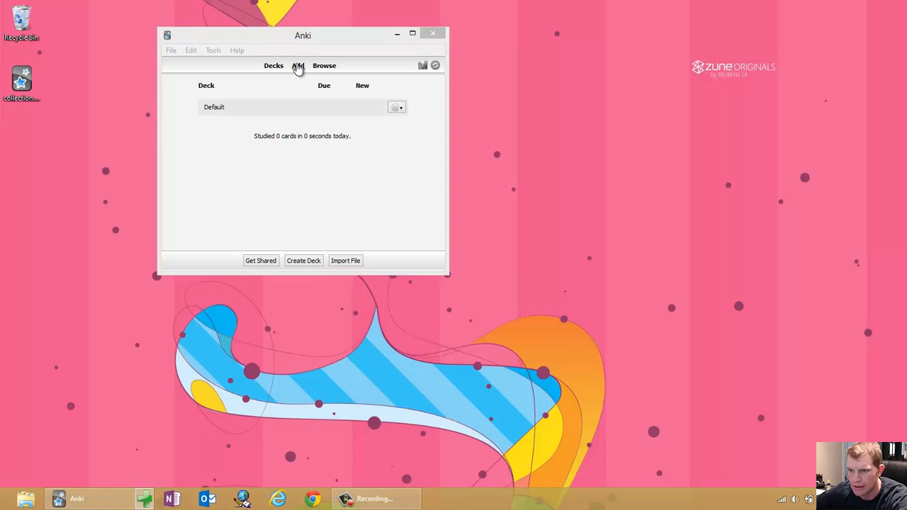
Step: Start adding a new note to the Default deck and choose Cloze as its note type
left_click(297, 65)
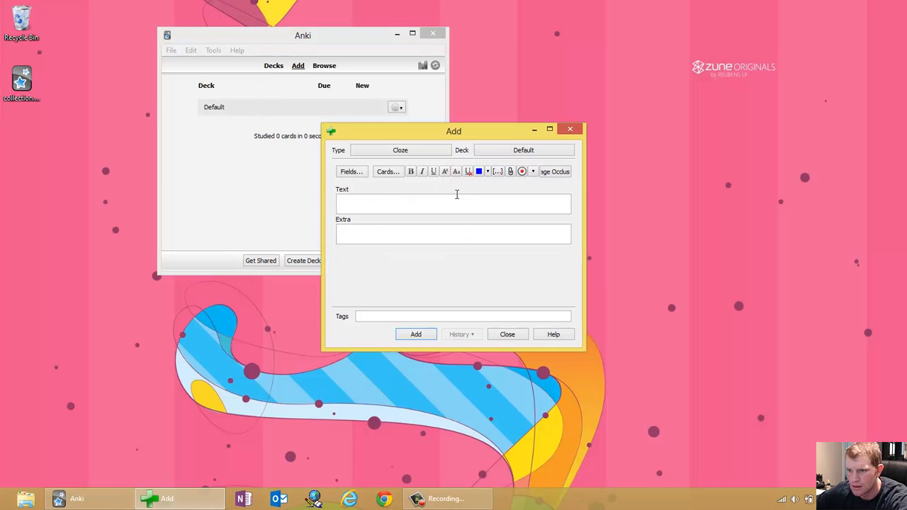
left_click(400, 150)
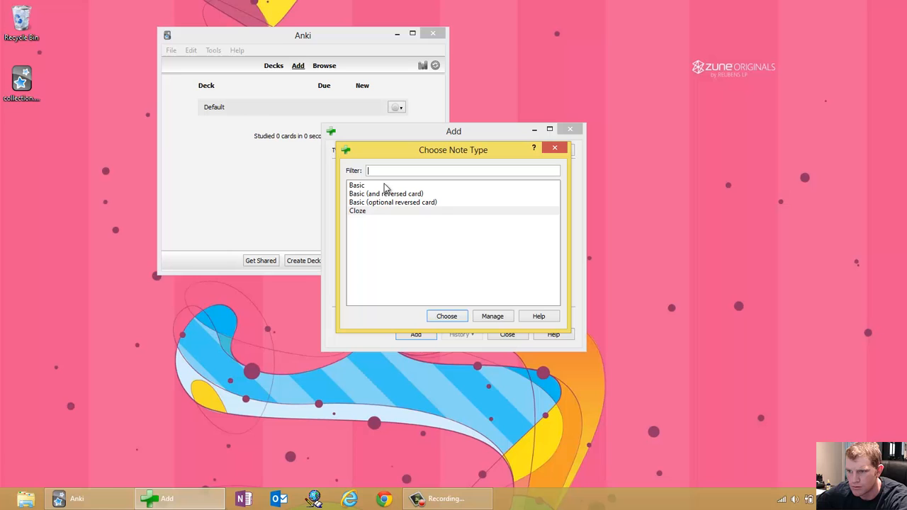
left_click(357, 209)
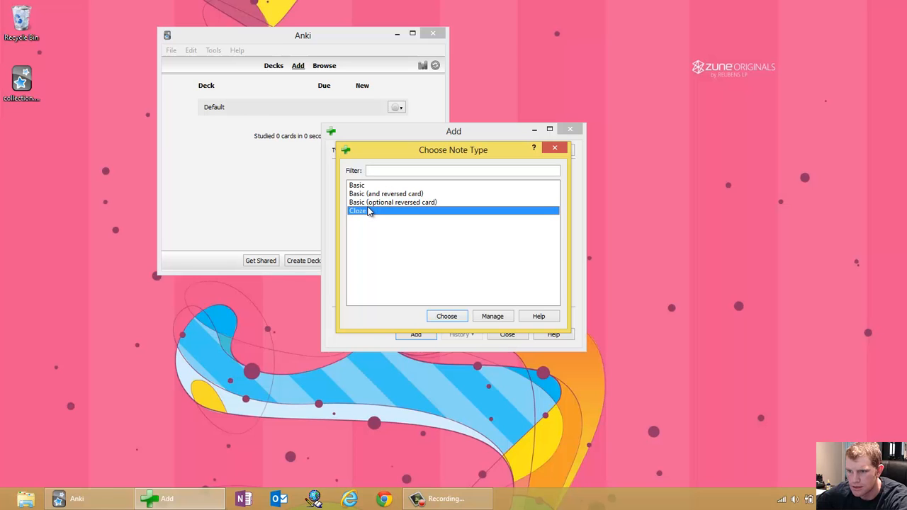
left_click(446, 316)
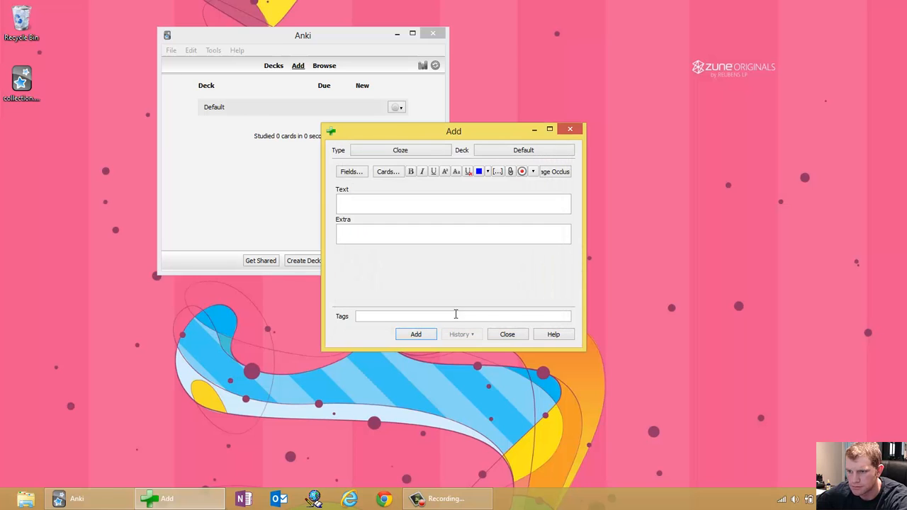
mouse_move(388, 176)
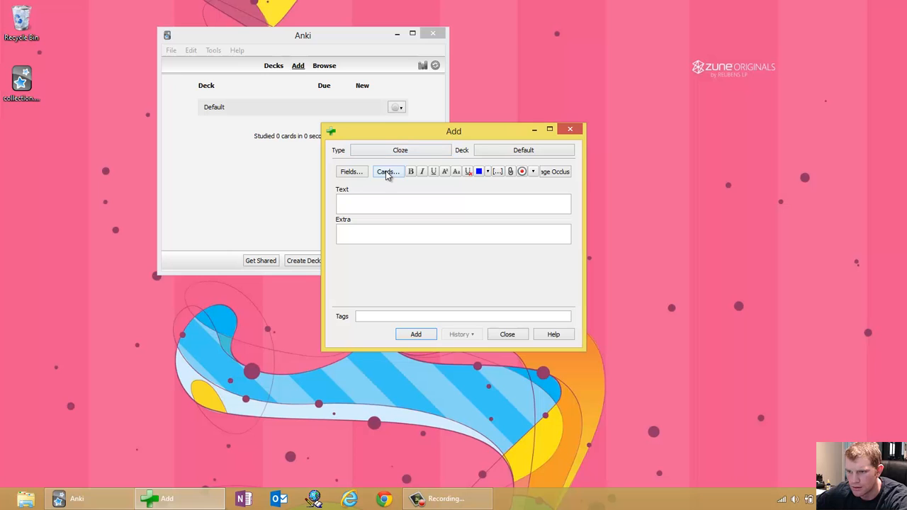
Step: Show the Cloze card templates and inspect the .card and .cloze rules in its Styling
left_click(388, 172)
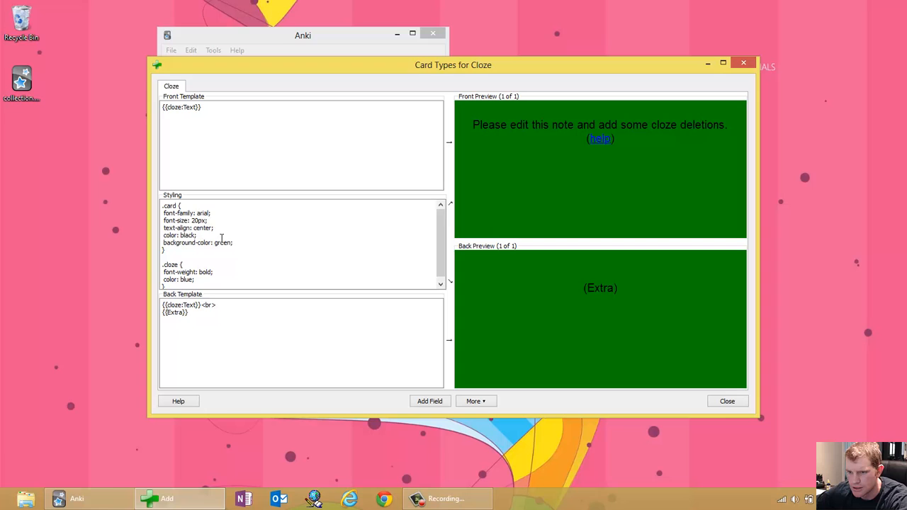
mouse_move(187, 213)
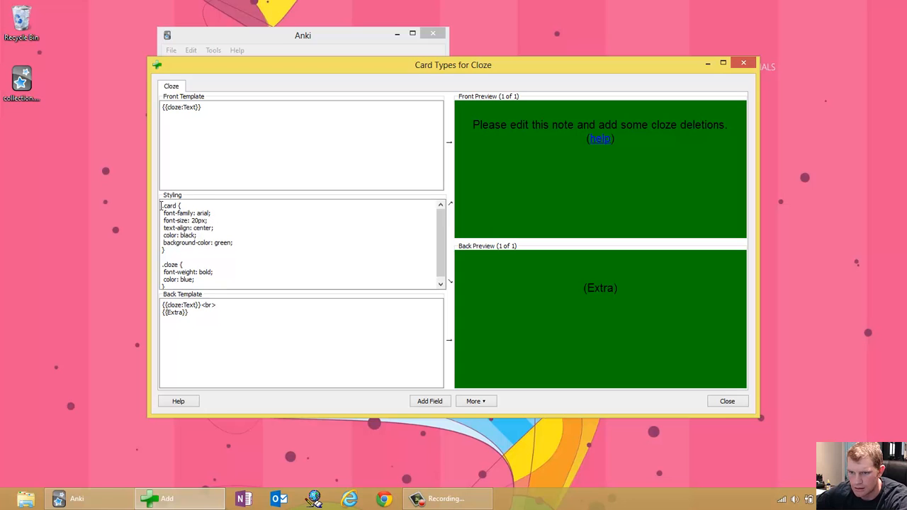
double_click(170, 205)
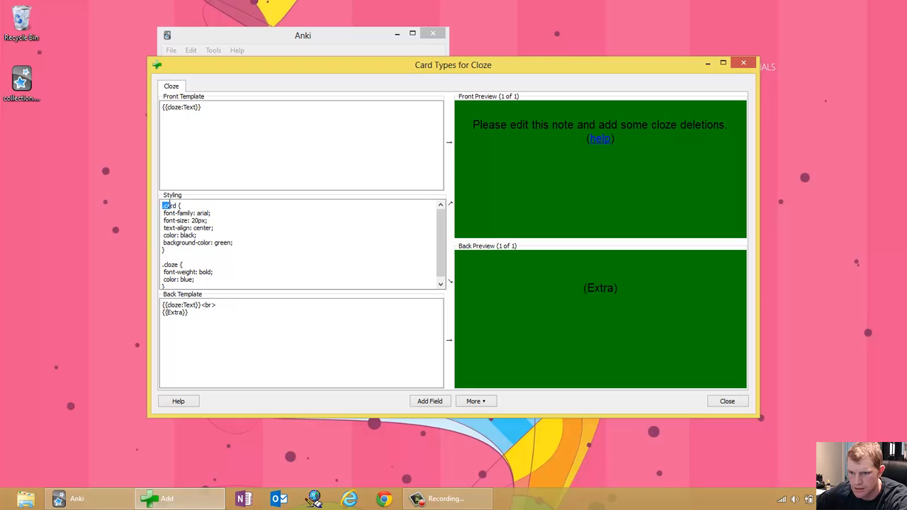
left_click(189, 204)
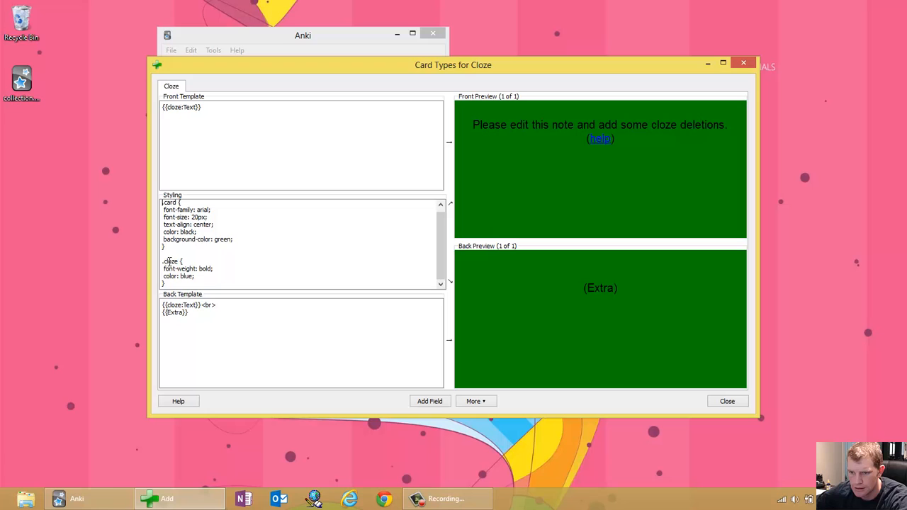
left_click_drag(165, 261, 195, 283)
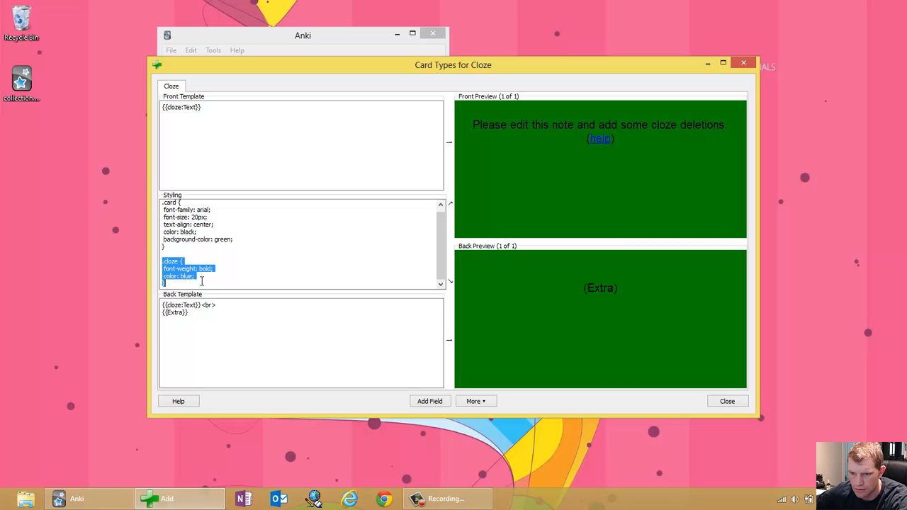
double_click(170, 260)
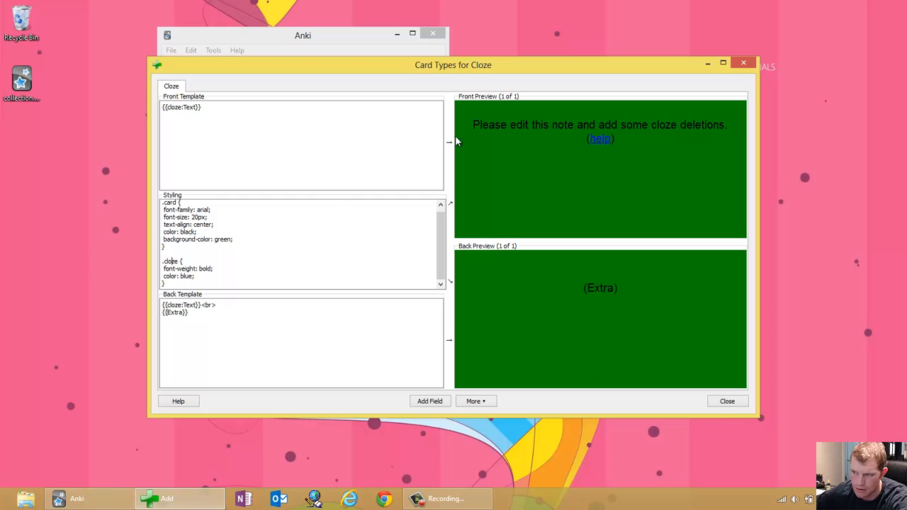
mouse_move(374, 213)
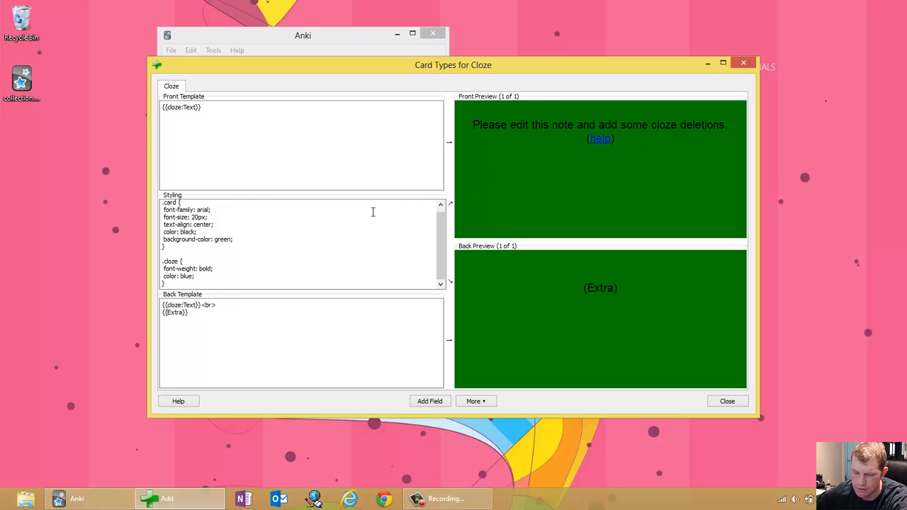
mouse_move(272, 233)
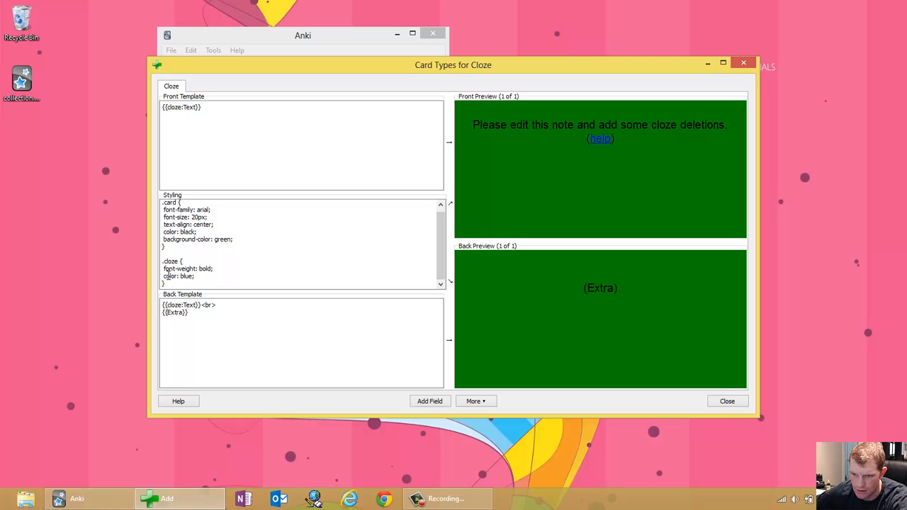
mouse_move(231, 215)
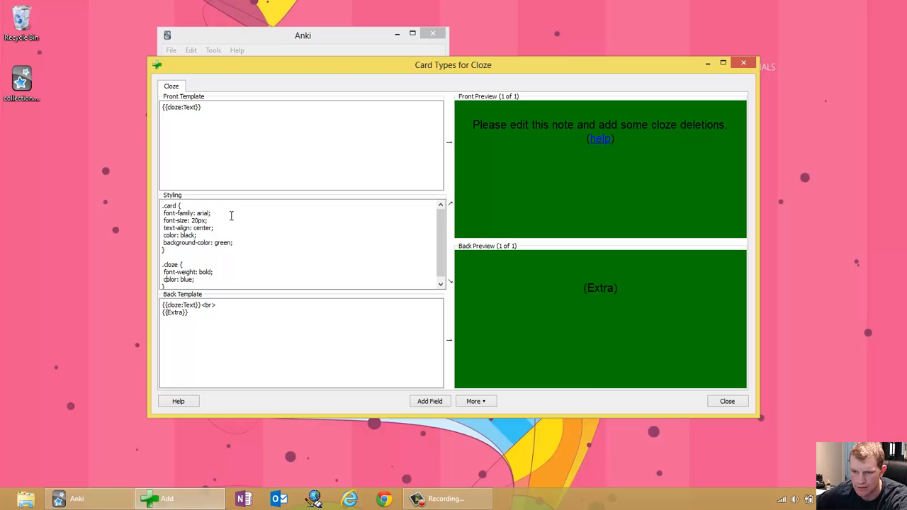
mouse_move(215, 243)
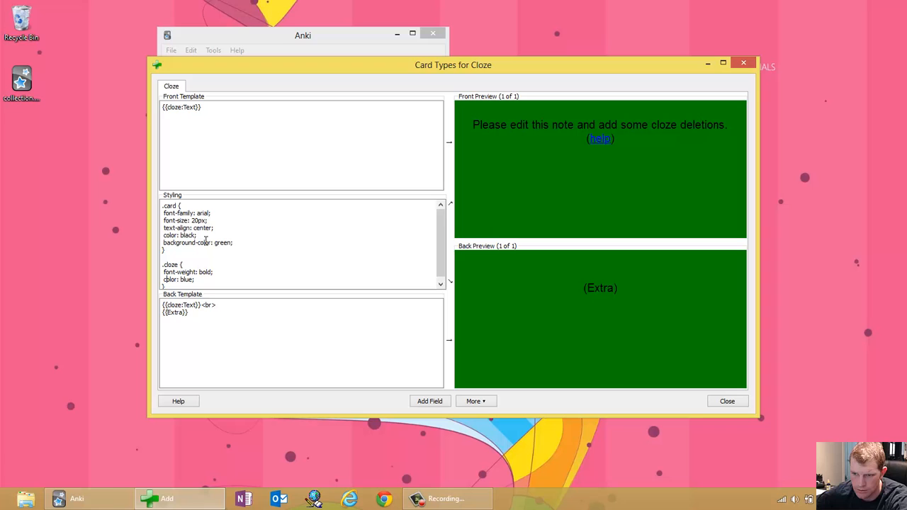
Step: Replace the green background-color value in the .card rule with blue
double_click(224, 242)
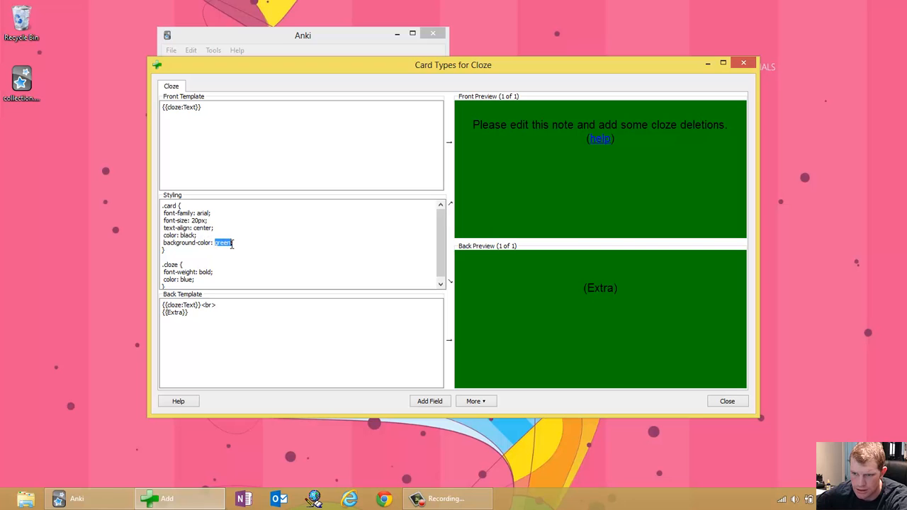
type("white")
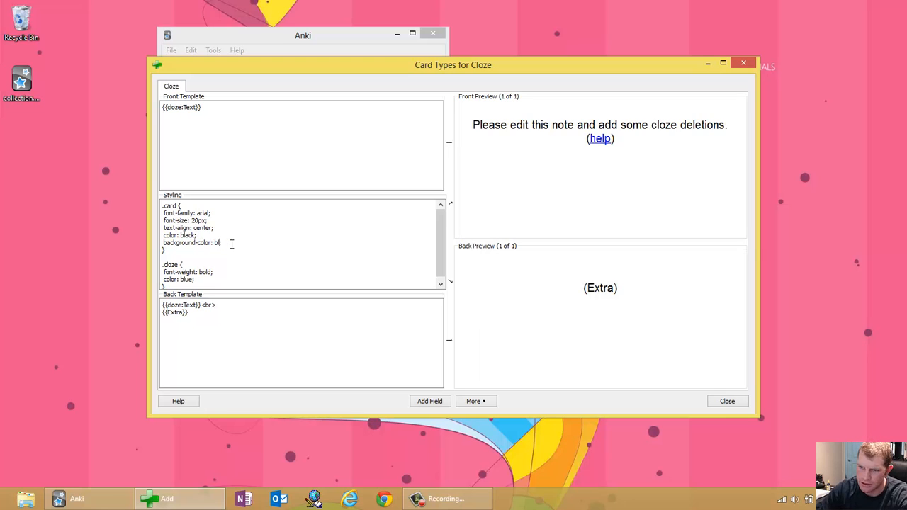
type("blue;")
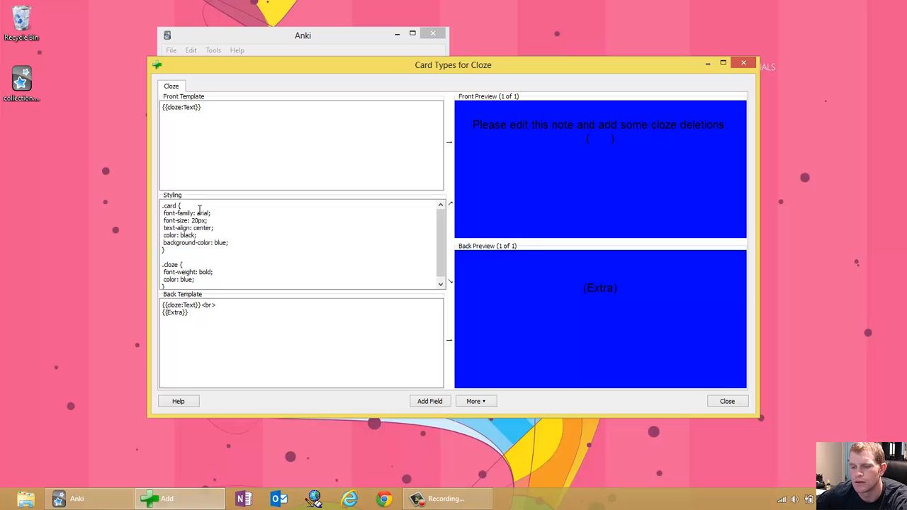
double_click(203, 212)
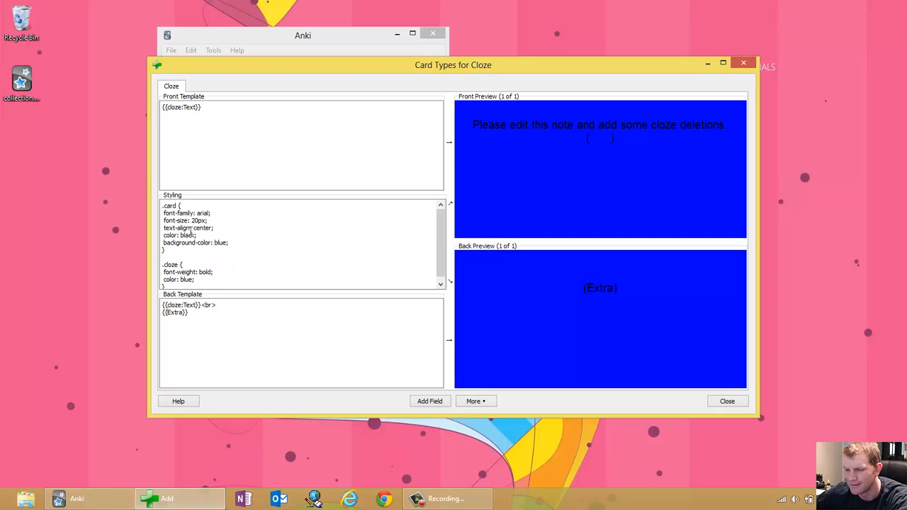
mouse_move(309, 198)
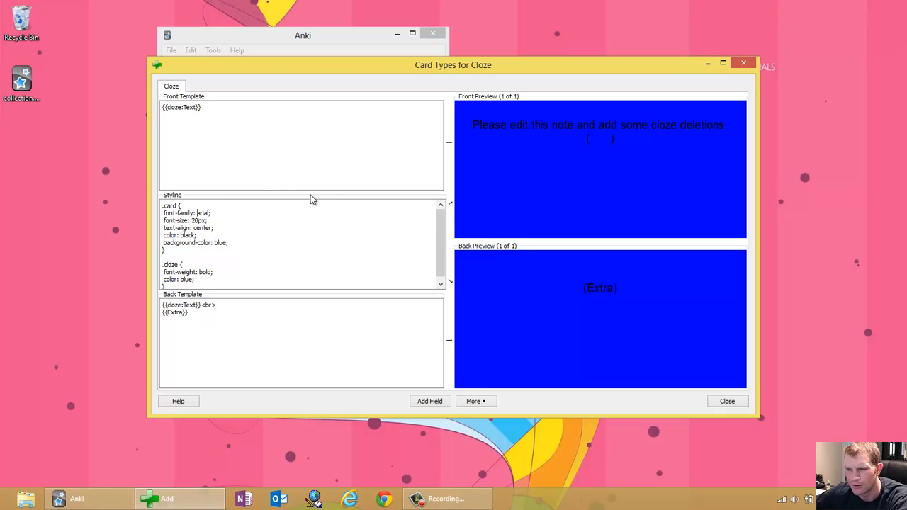
mouse_move(305, 200)
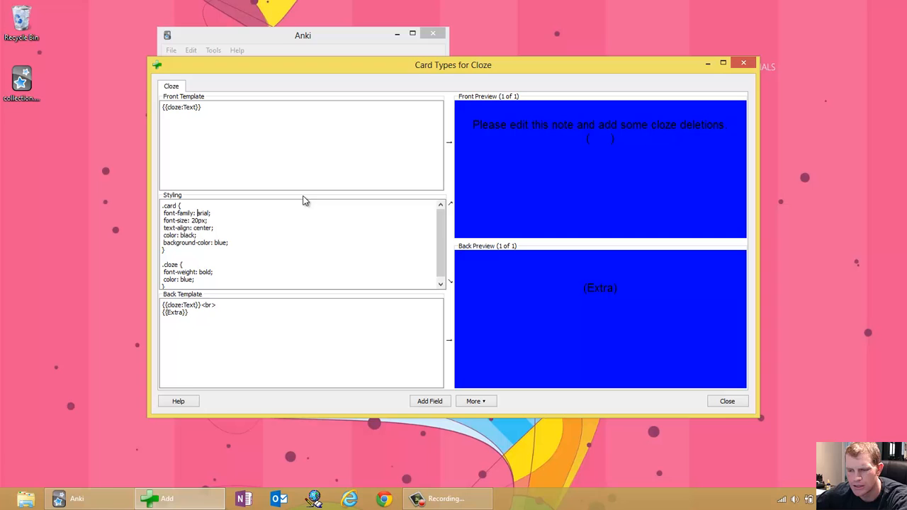
mouse_move(250, 212)
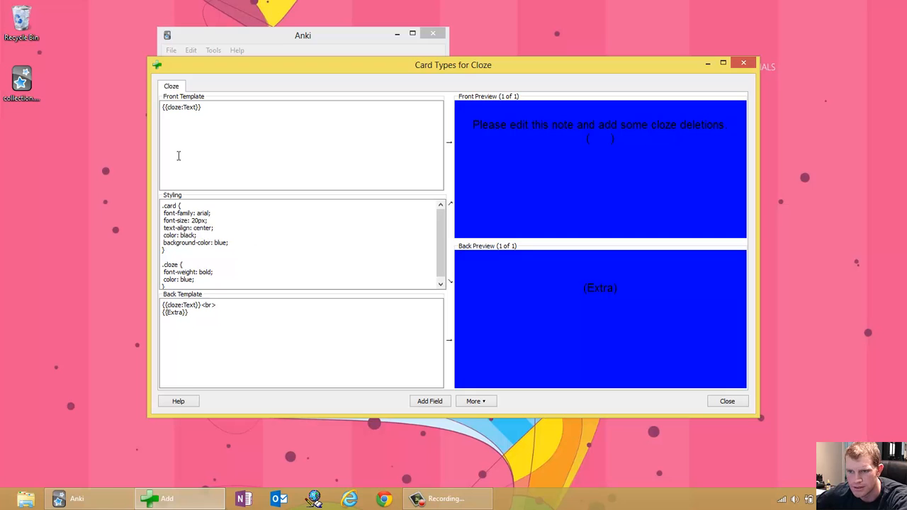
mouse_move(360, 128)
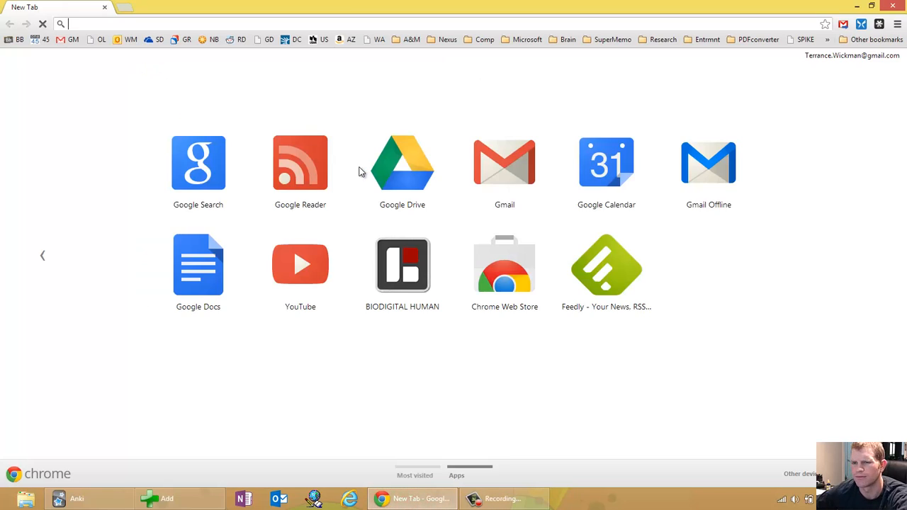
Step: Search the web in Chrome for html color formatting
type("th")
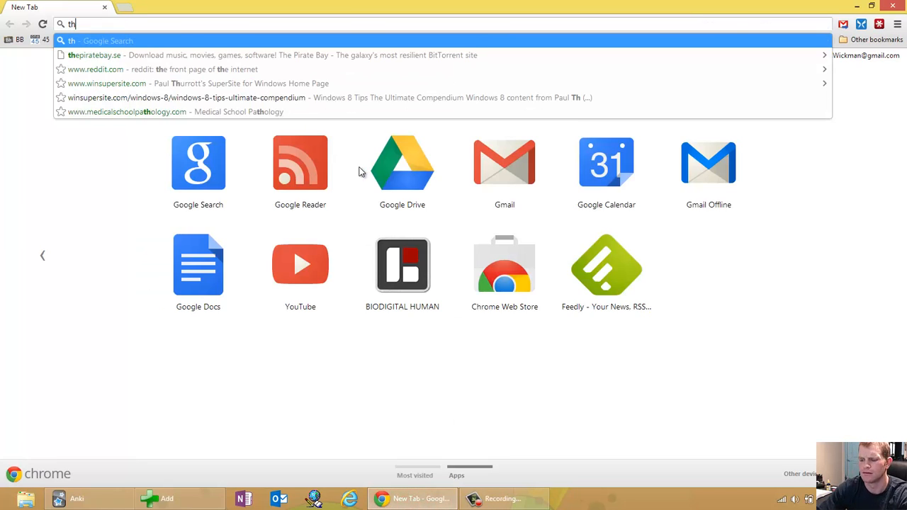
type("html help workshop")
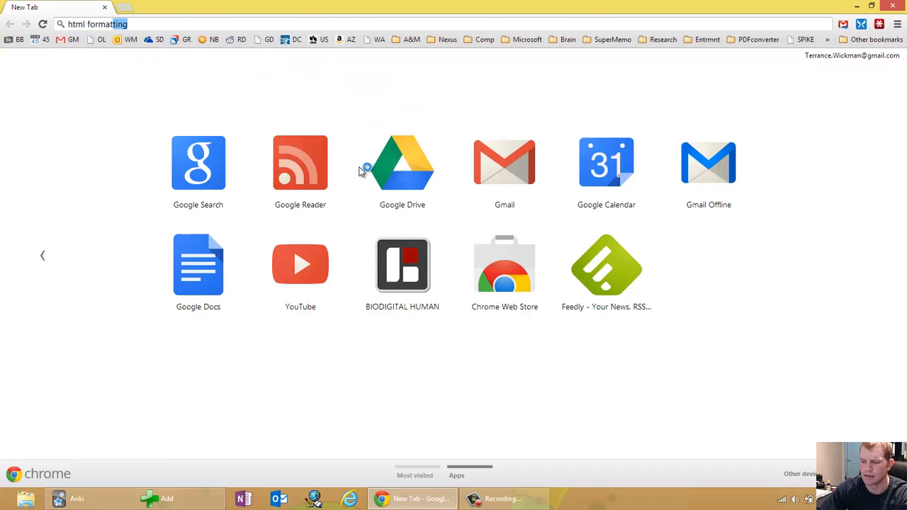
key("Return")
type("html color formatting")
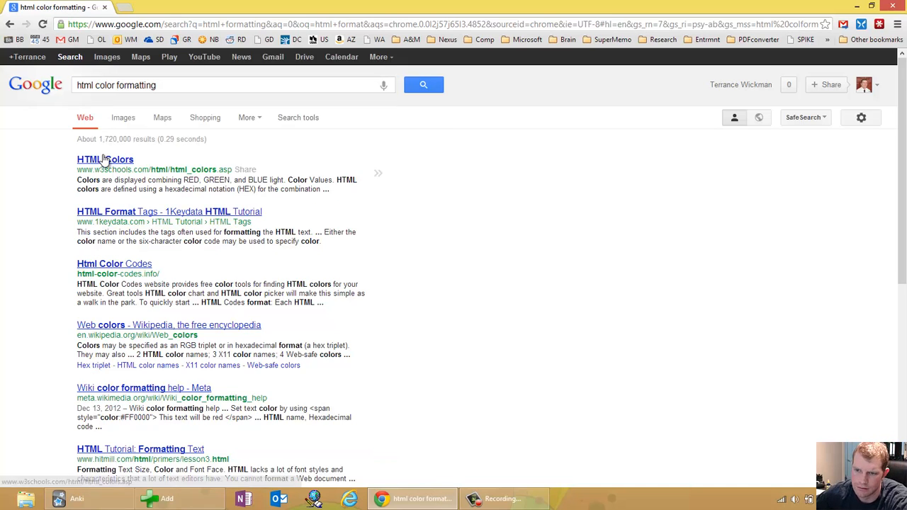
Step: View the w3schools HTML Colors red-shades table, then return to the Anki card styling
left_click(105, 158)
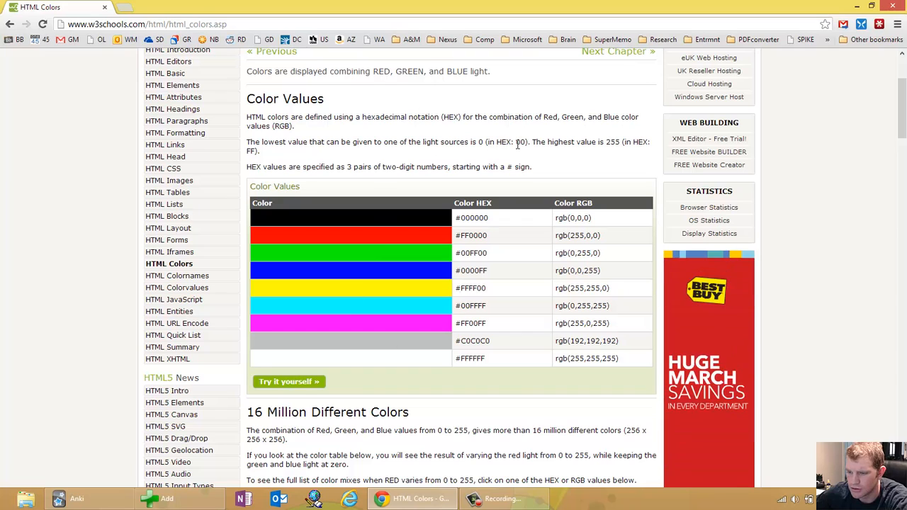
scroll("down", 3)
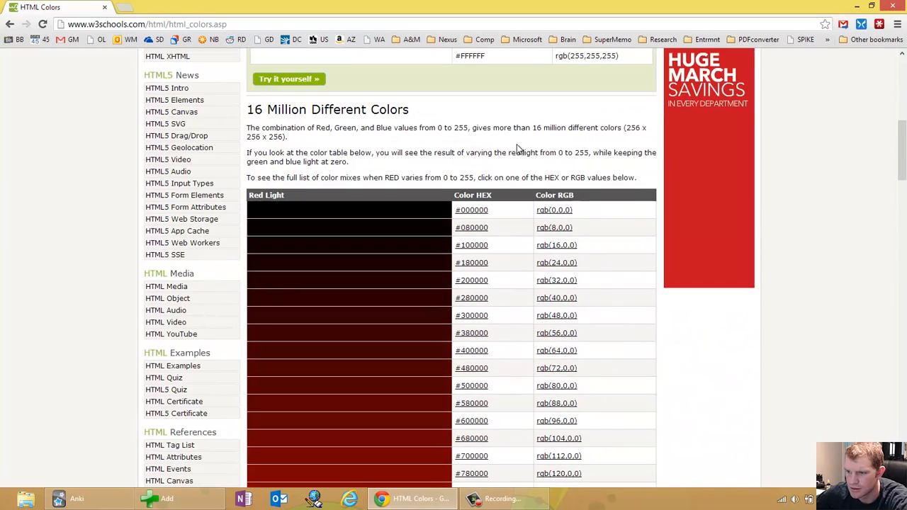
scroll("down", 3)
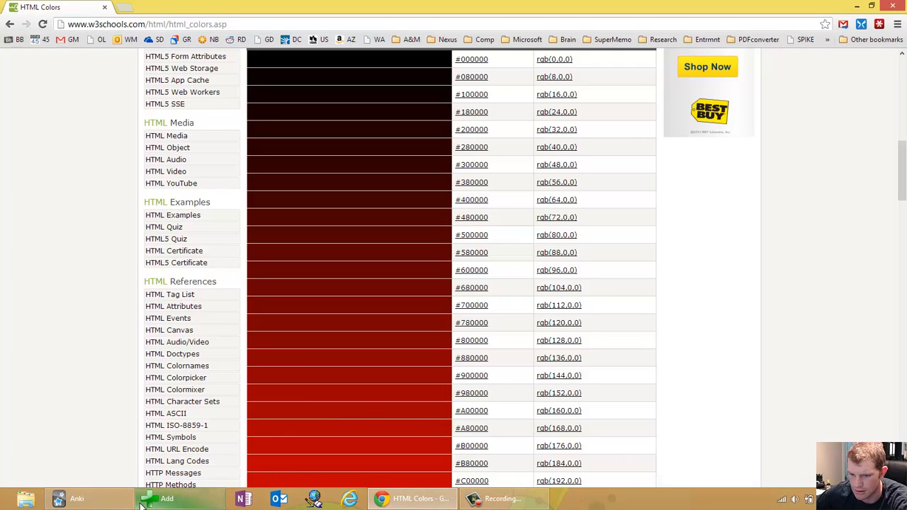
left_click(167, 498)
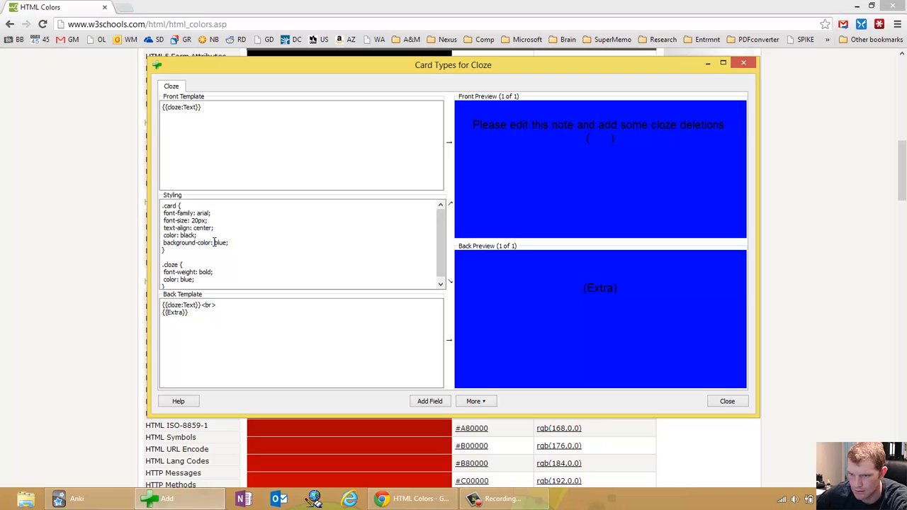
Step: Replace the blue background-color value with the dark red hex #380000
double_click(219, 242)
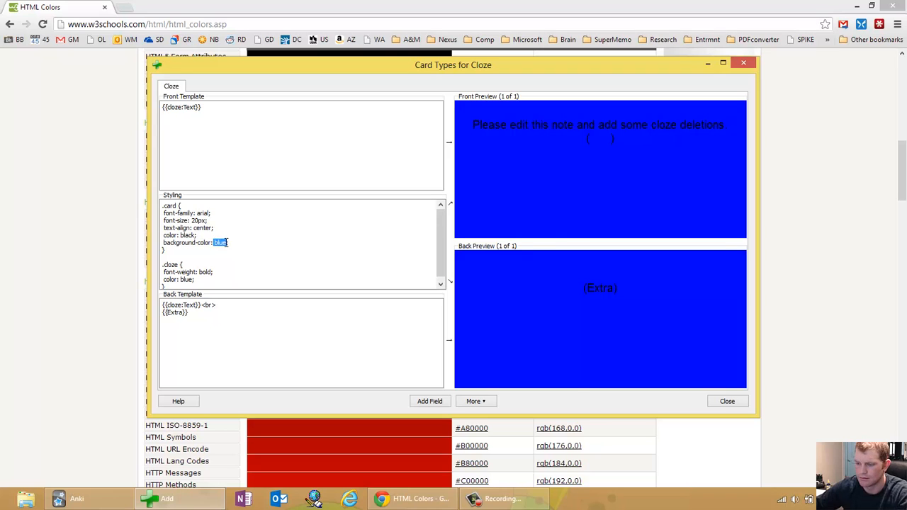
type("#38")
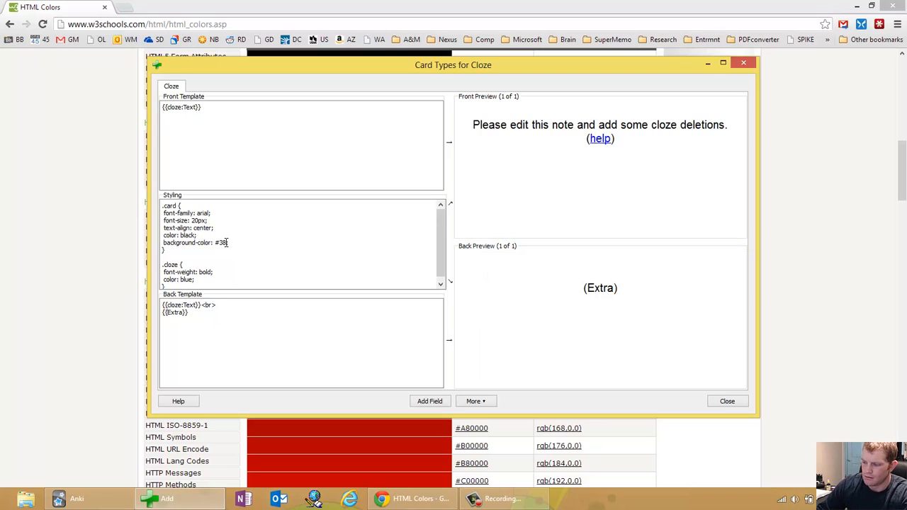
type("0000")
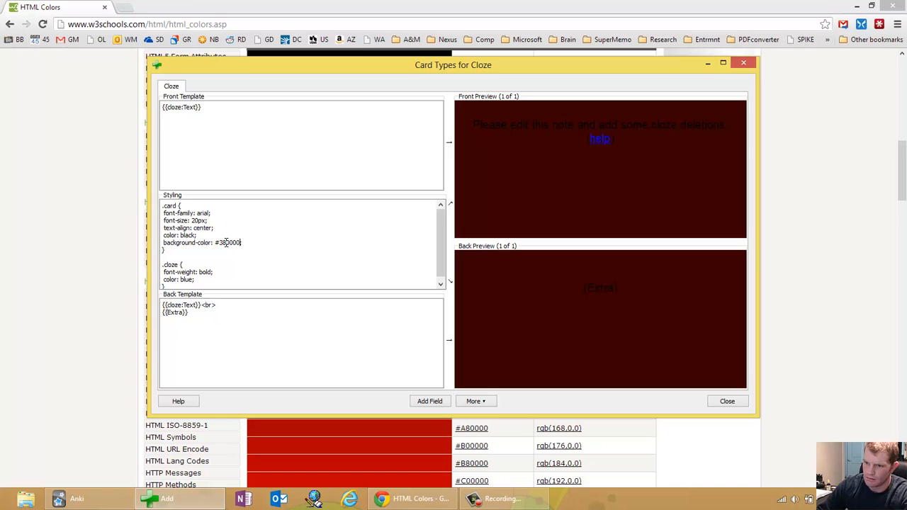
left_click_drag(453, 65, 369, 190)
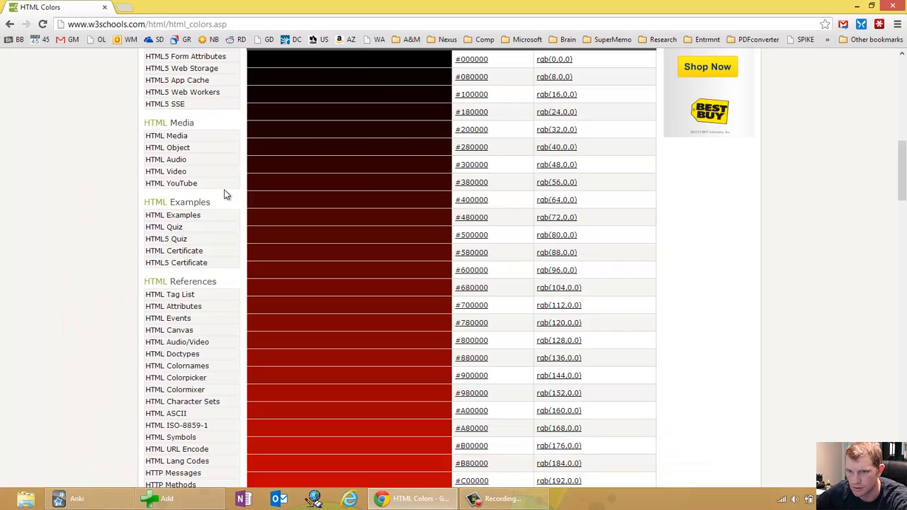
Step: Scroll the w3schools red shades down to the Web Safe Colors table, then shrink the browser window
scroll("up", 3)
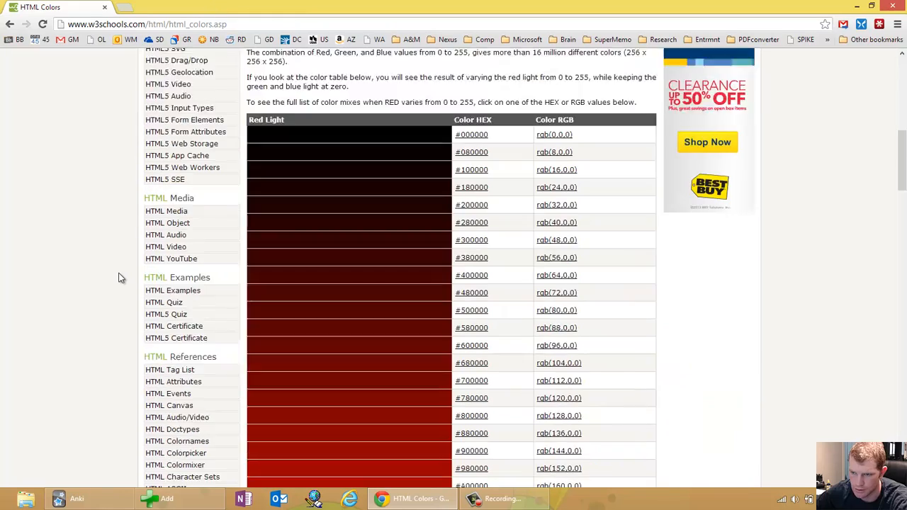
scroll("down", 3)
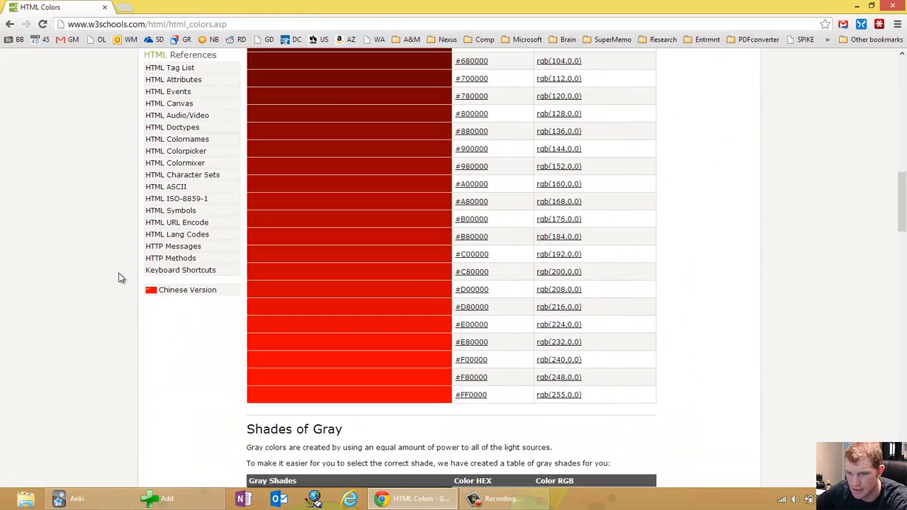
scroll("up", 3)
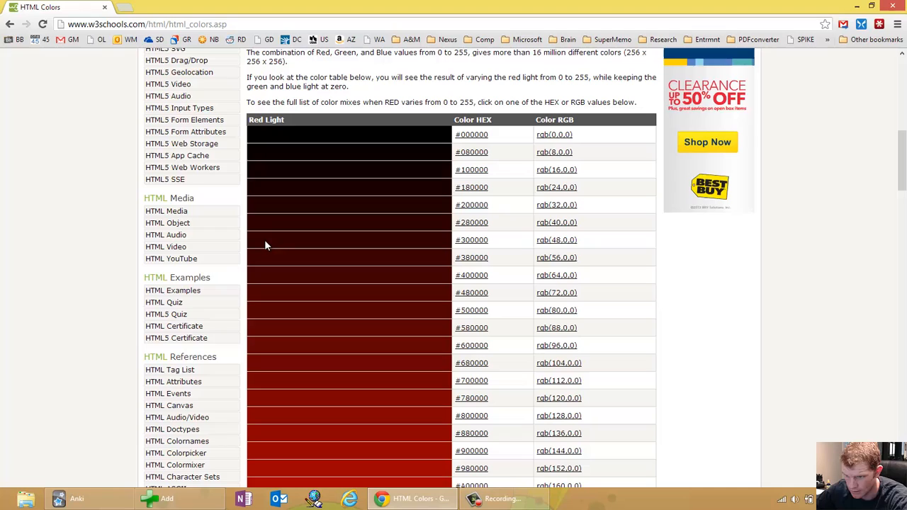
mouse_move(316, 174)
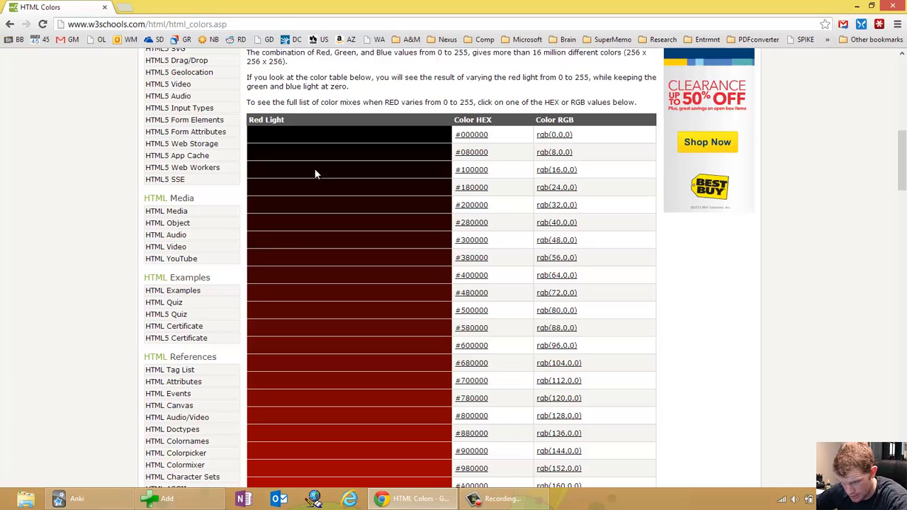
scroll("down", 3)
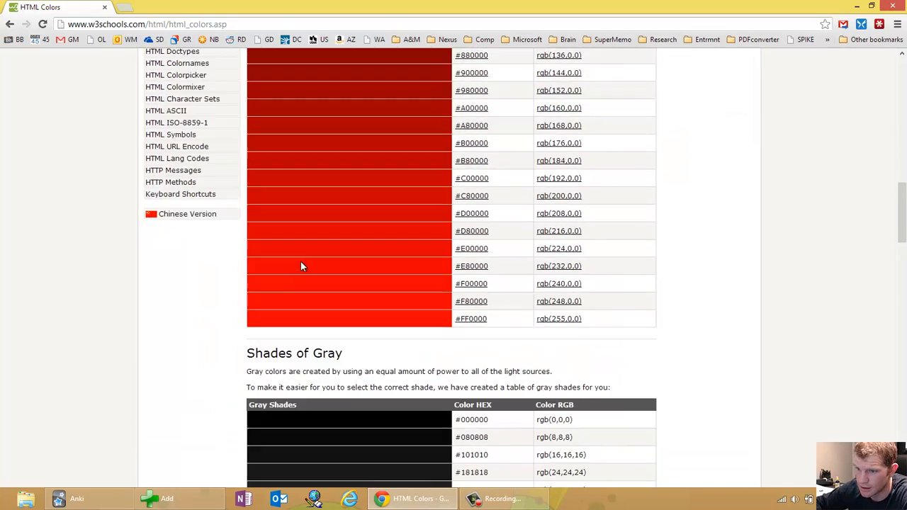
scroll("down", 3)
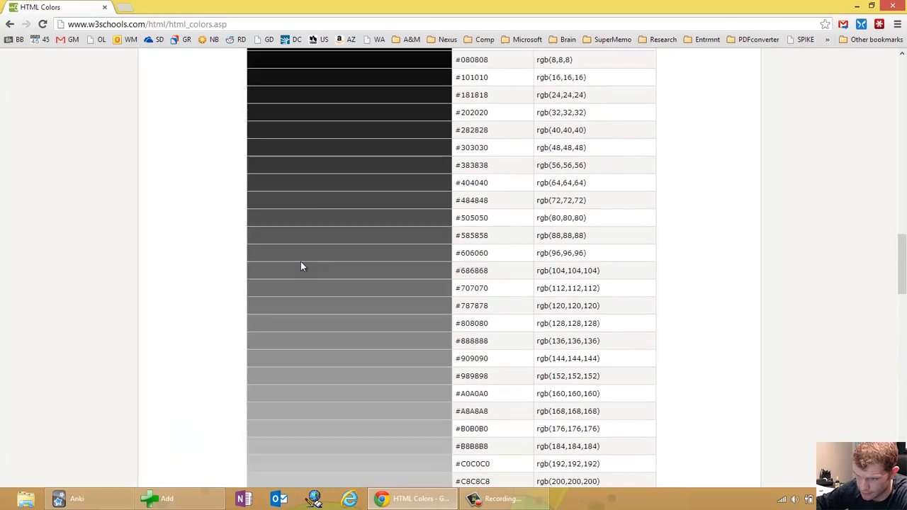
scroll("up", 3)
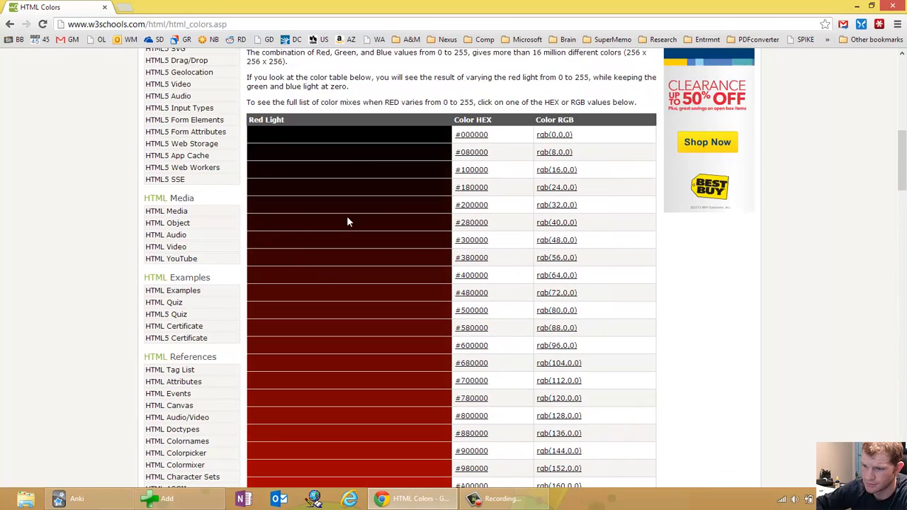
scroll("down", 3)
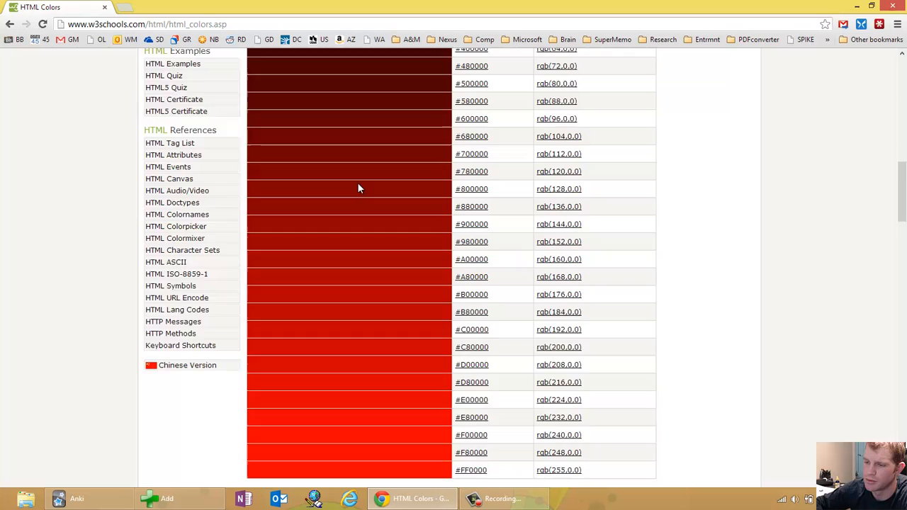
scroll("down", 3)
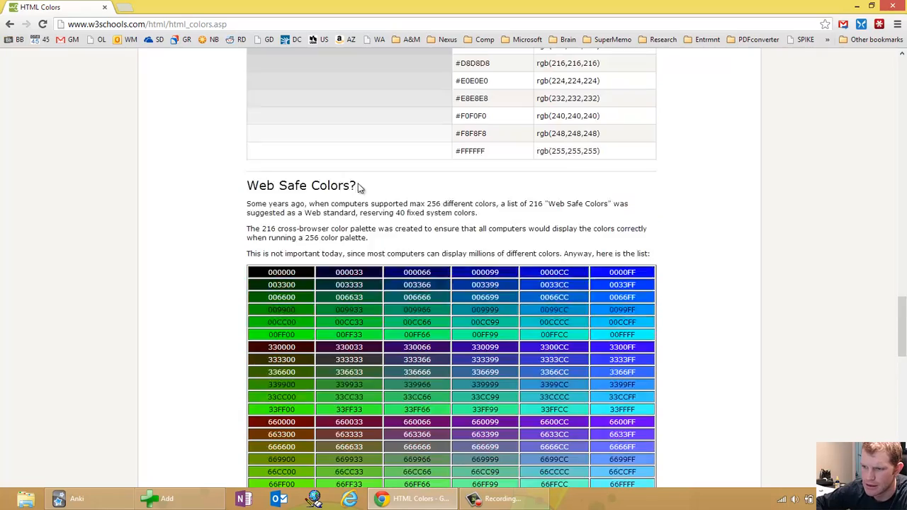
scroll("up", 3)
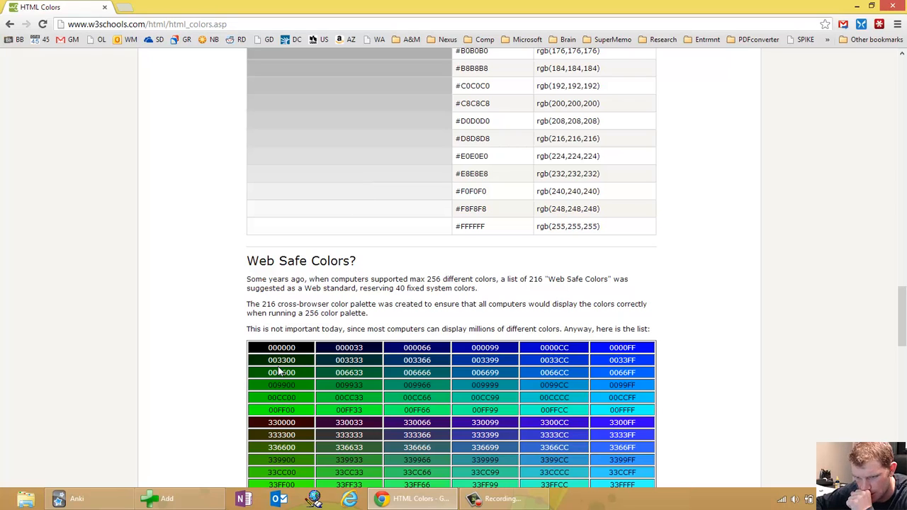
mouse_move(328, 374)
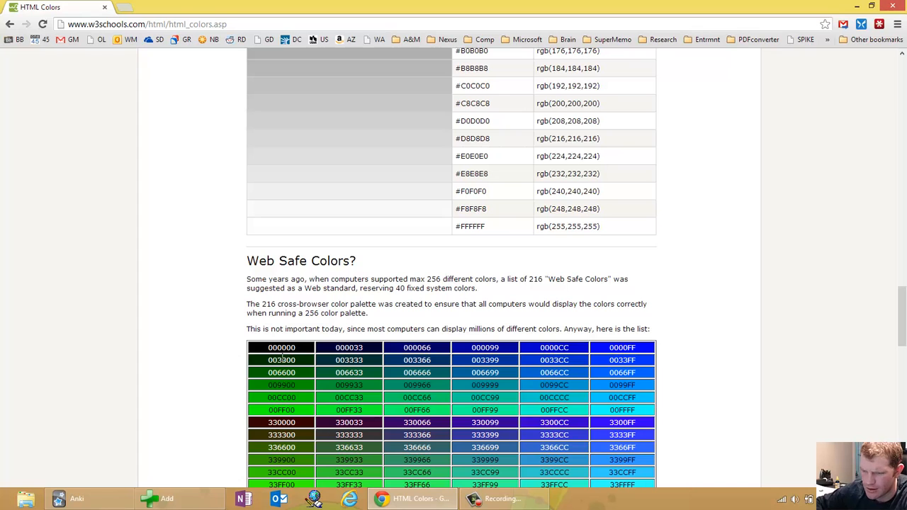
scroll("down", 3)
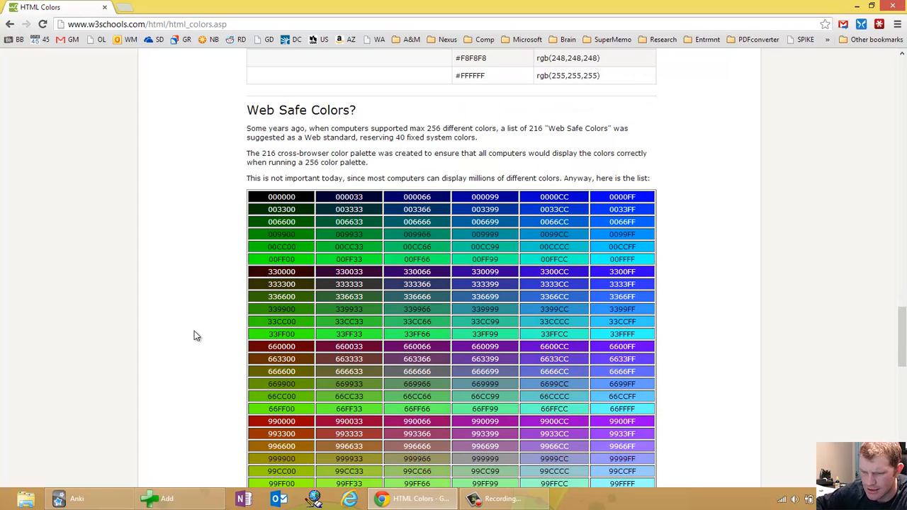
scroll("down", 3)
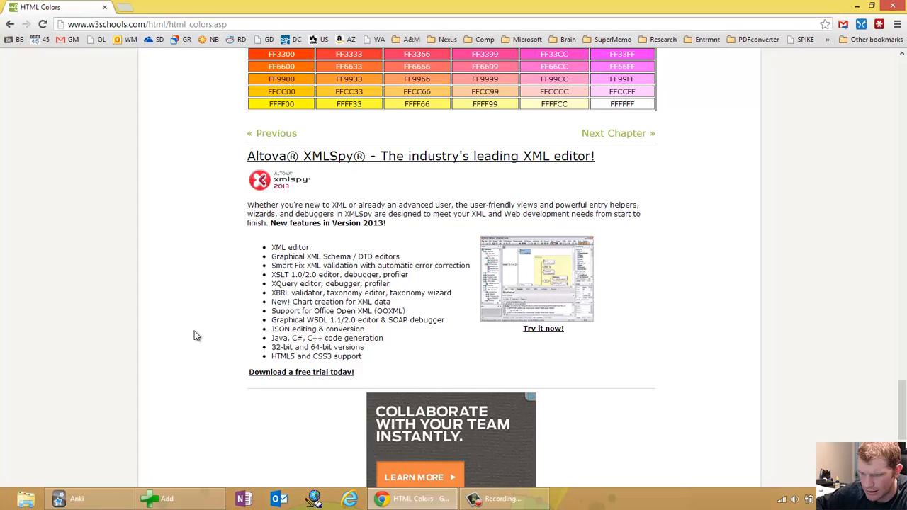
scroll("up", 3)
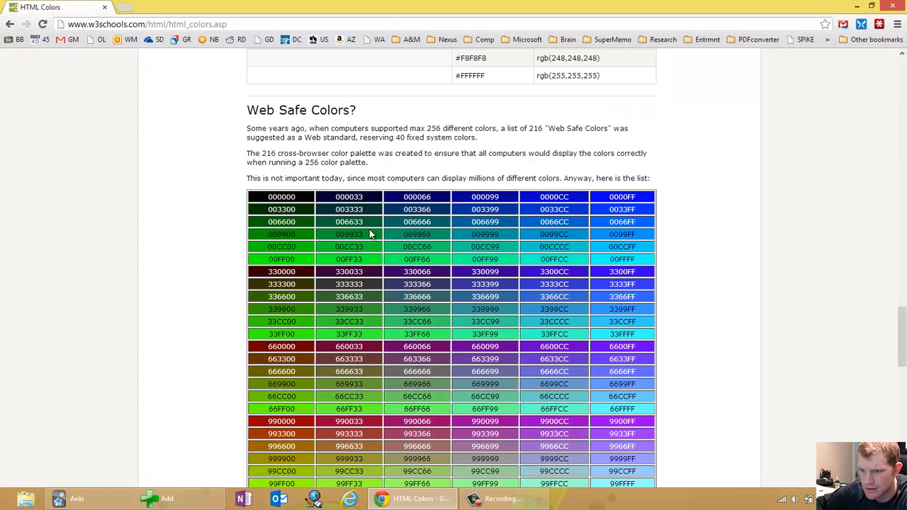
mouse_move(346, 244)
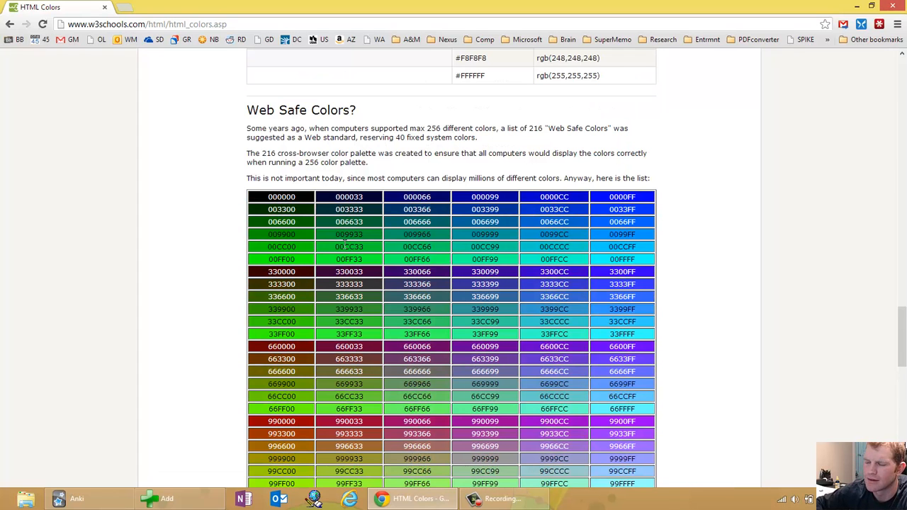
mouse_move(856, 5)
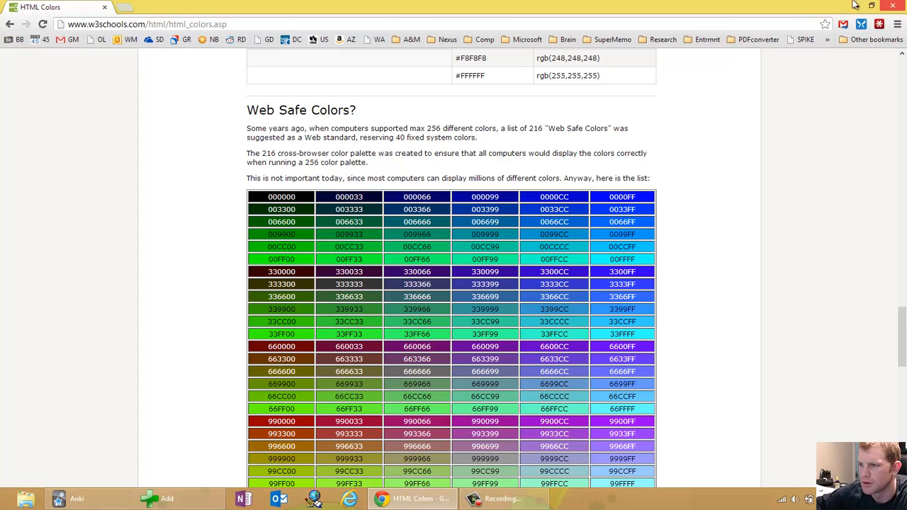
left_click(871, 5)
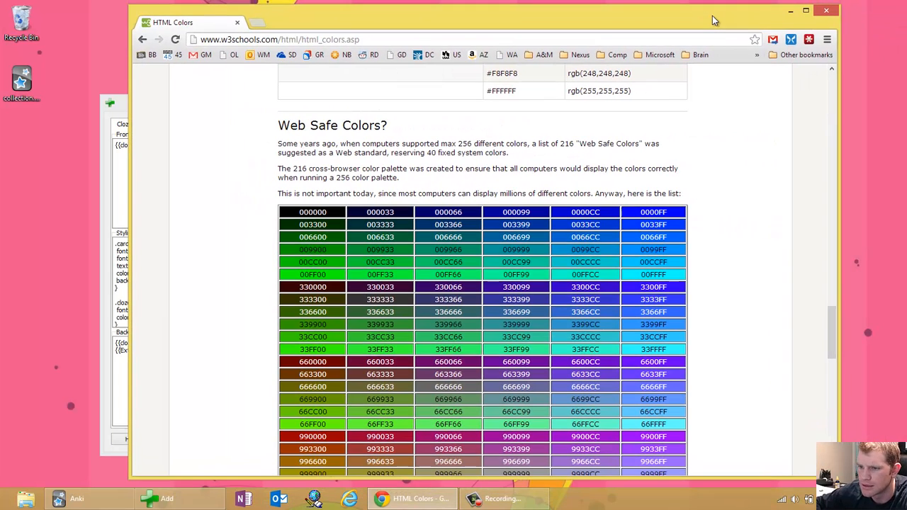
mouse_move(787, 21)
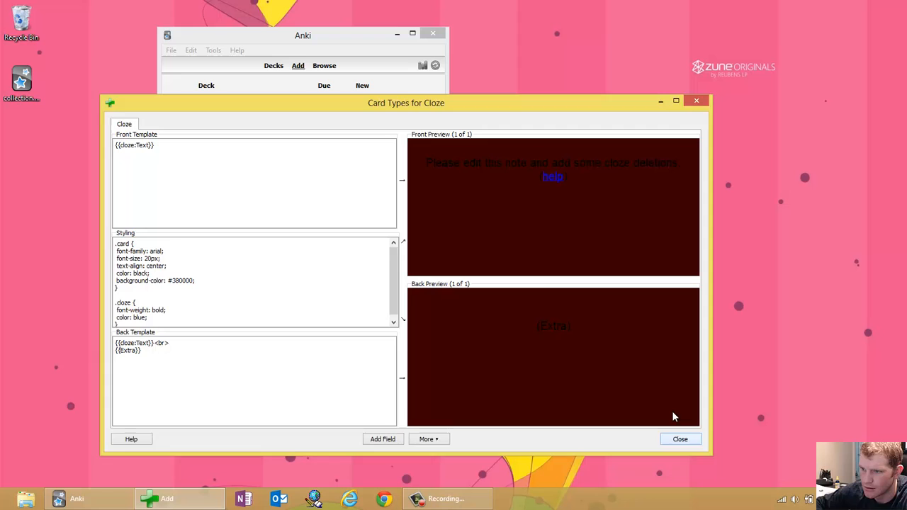
Step: Add a cloze note 'help me study' with 'study' blanked, then close the Add window
left_click(680, 439)
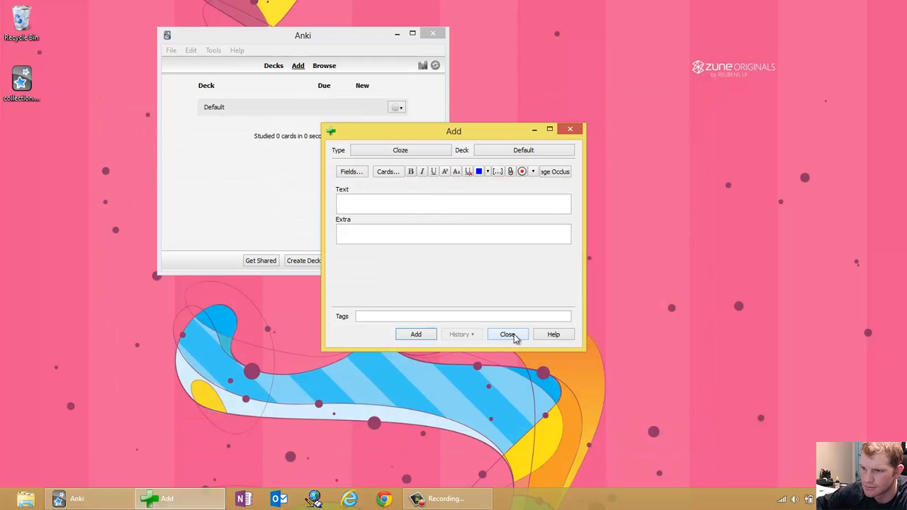
type("help")
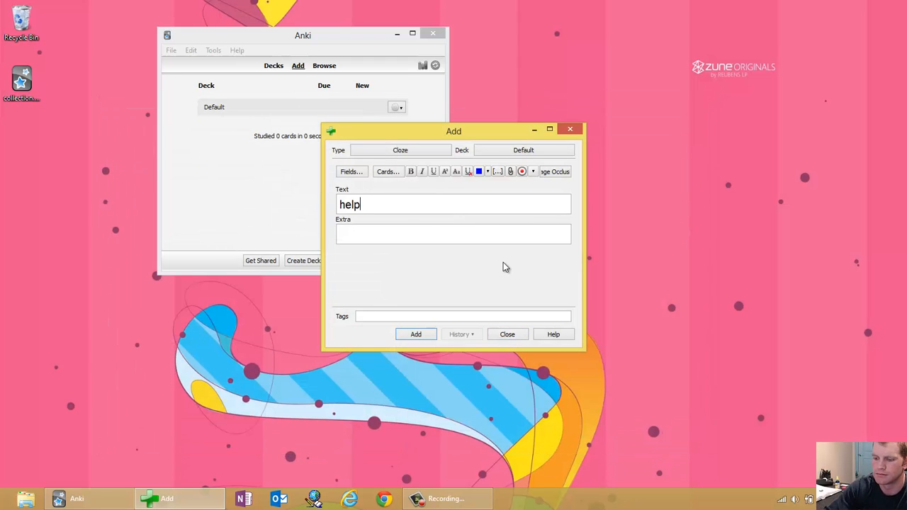
type("me st")
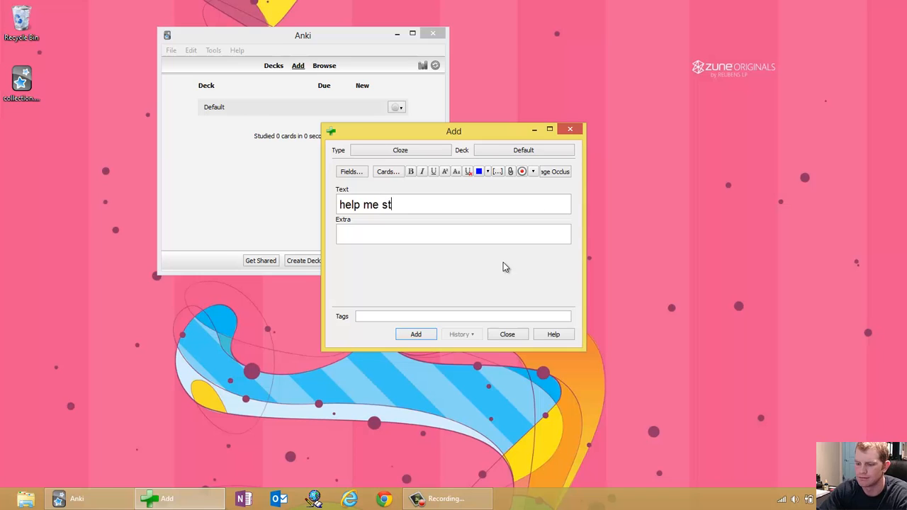
type("udy")
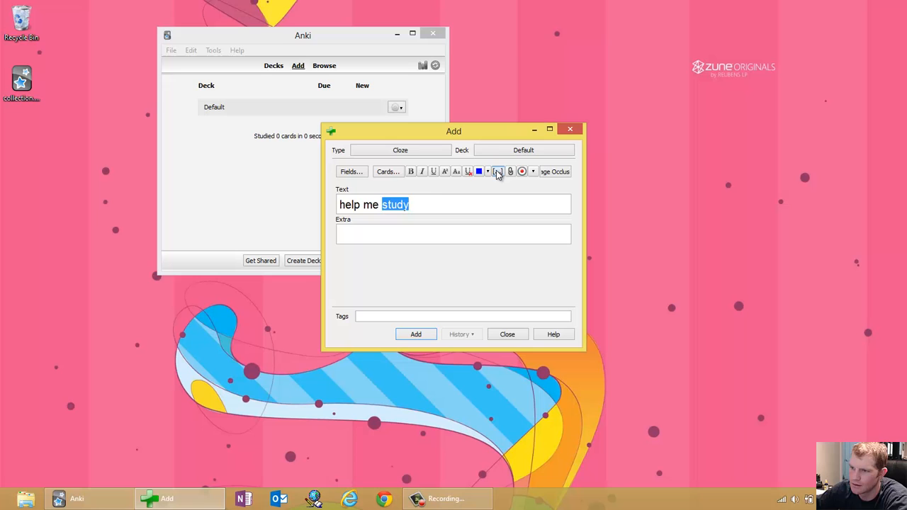
left_click(417, 334)
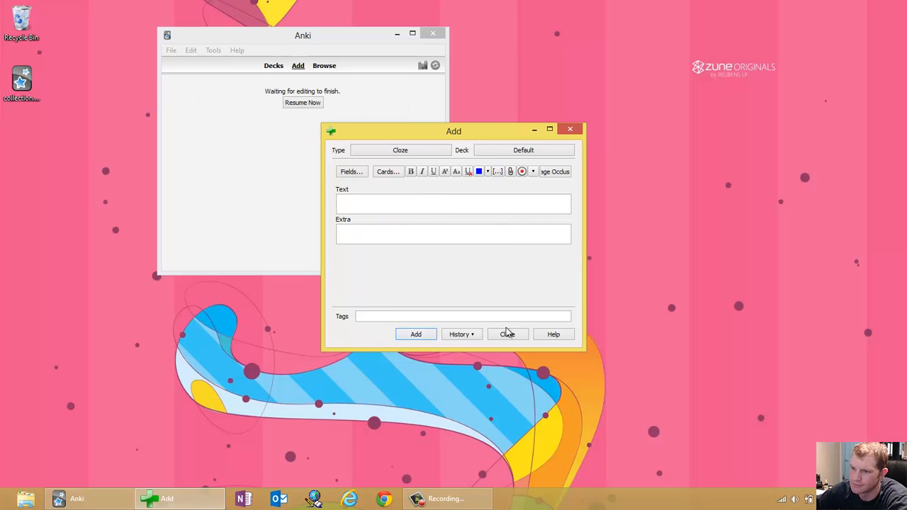
left_click(507, 334)
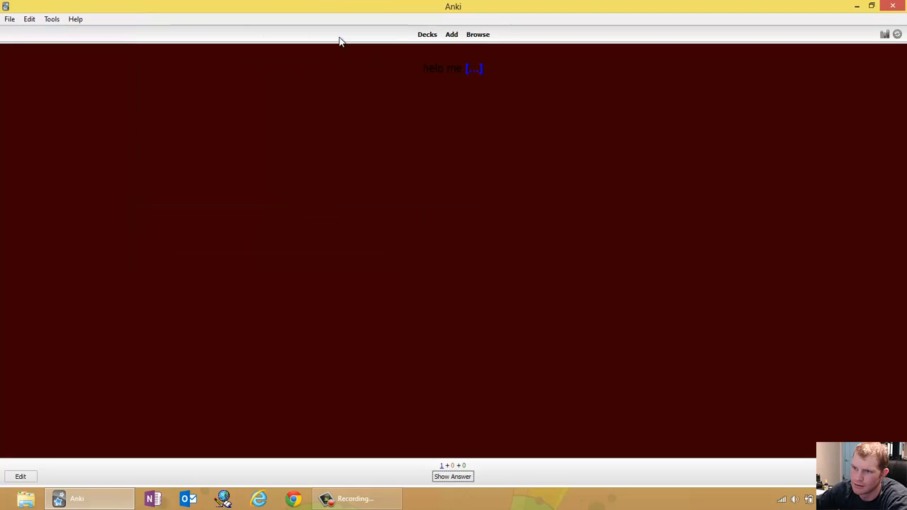
mouse_move(436, 96)
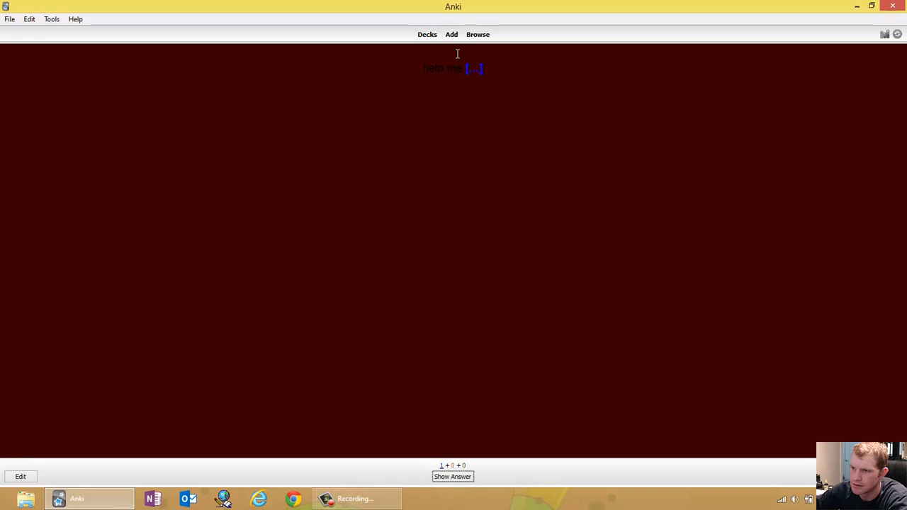
mouse_move(598, 137)
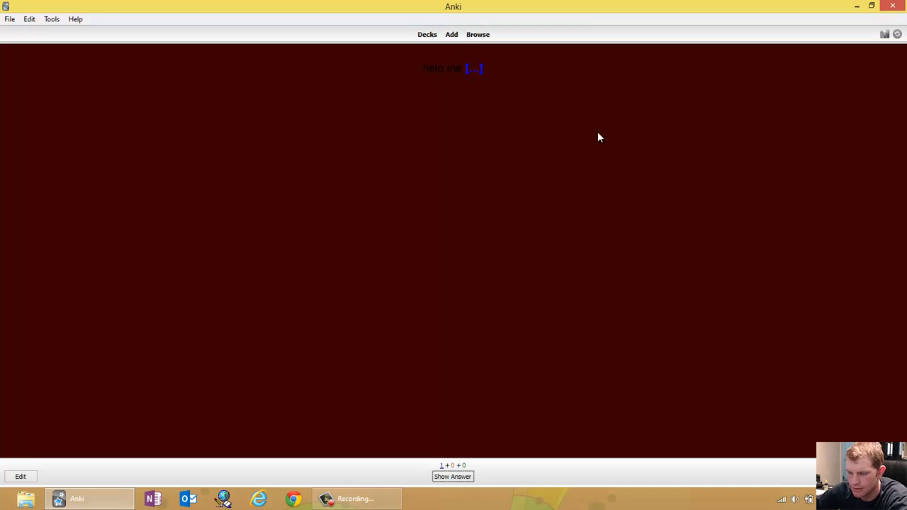
mouse_move(515, 21)
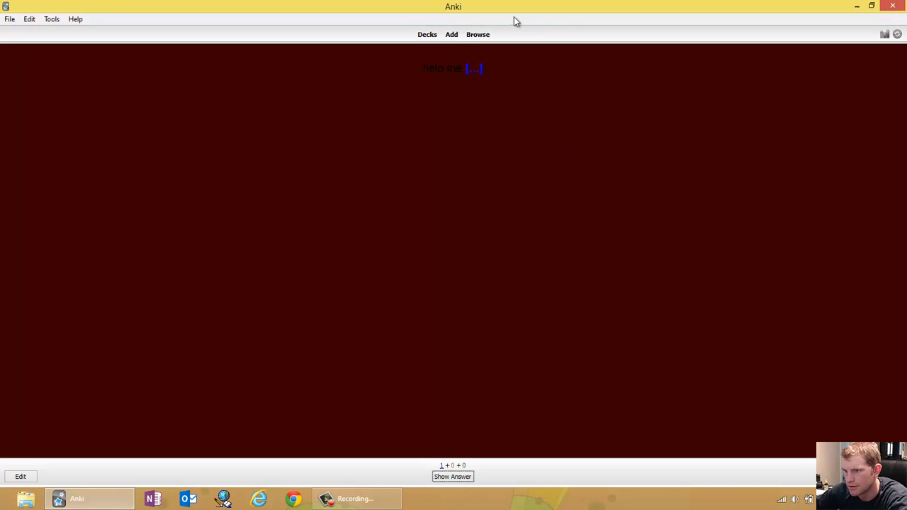
Step: Restore the review window showing the dark red 'help me [...]' card to a smaller size
left_click(871, 6)
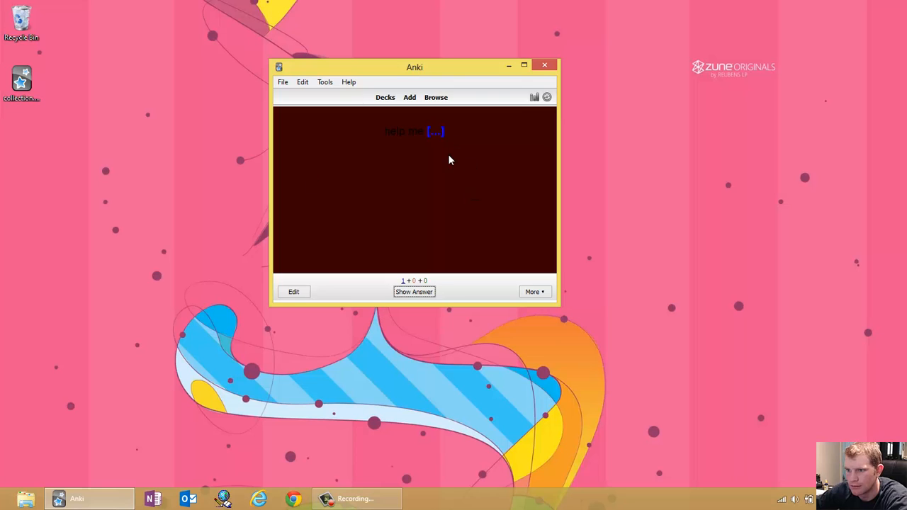